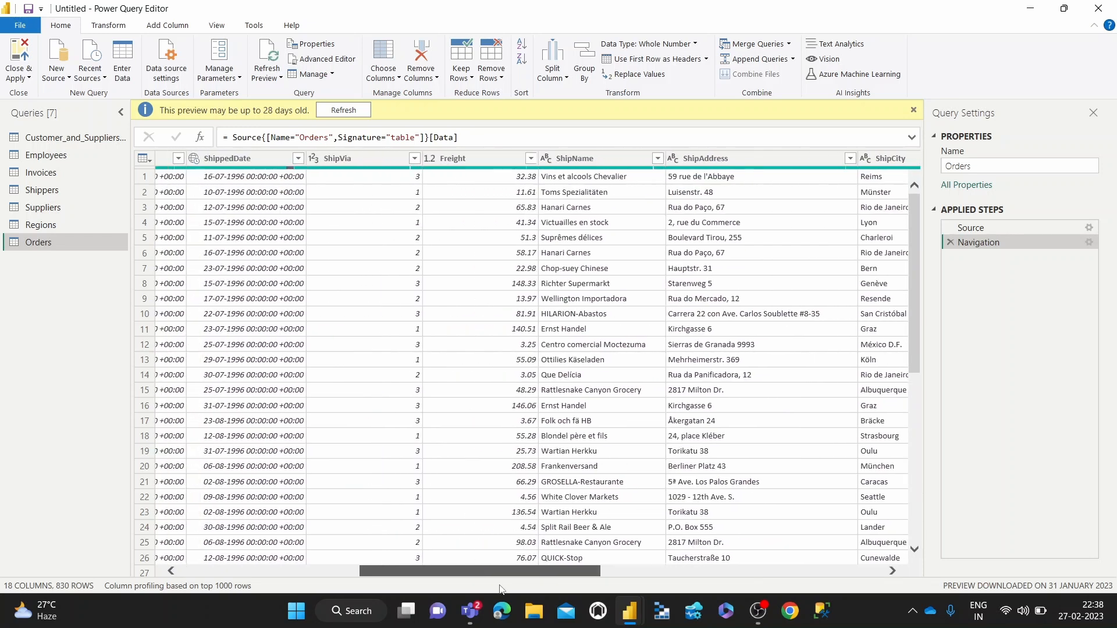
Select the Freight column of the Orders table as the aggregation target.
click(463, 158)
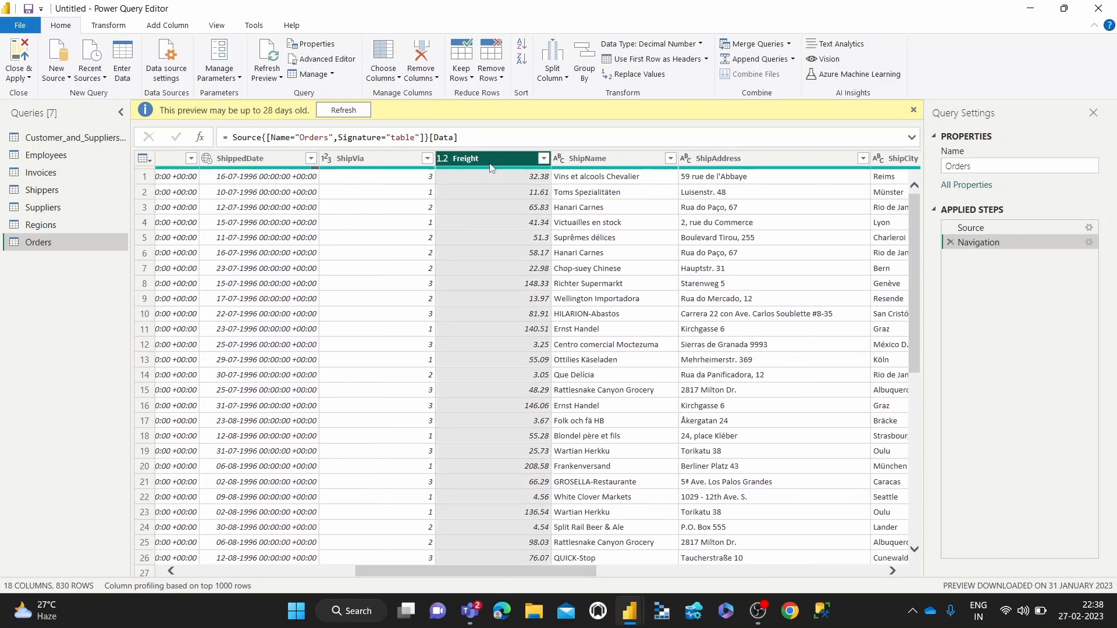
mouse_move(495, 162)
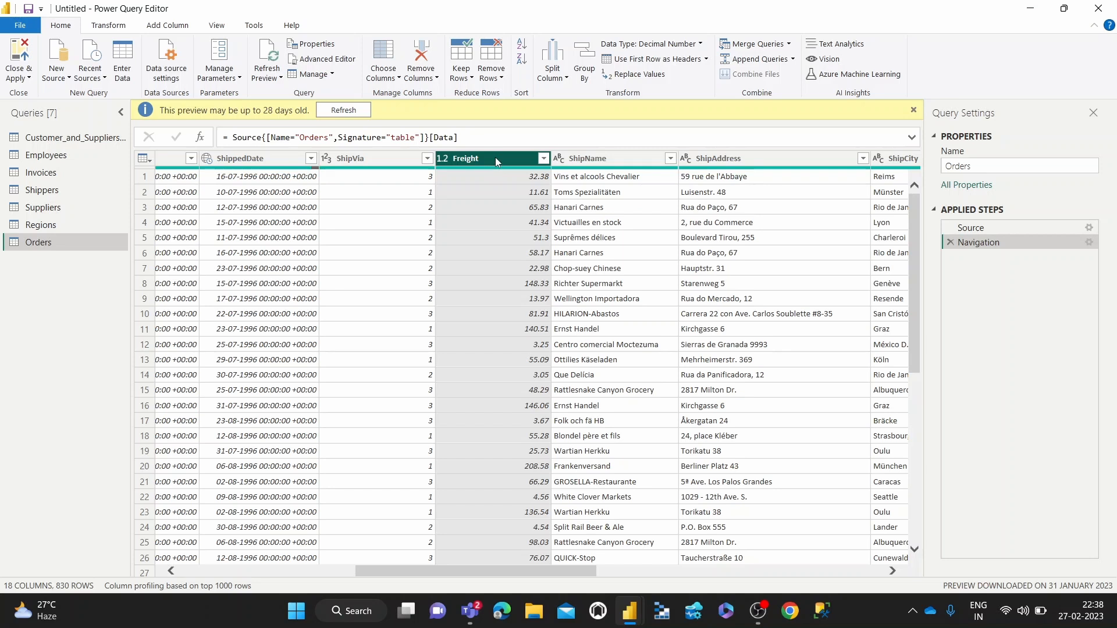
mouse_move(499, 188)
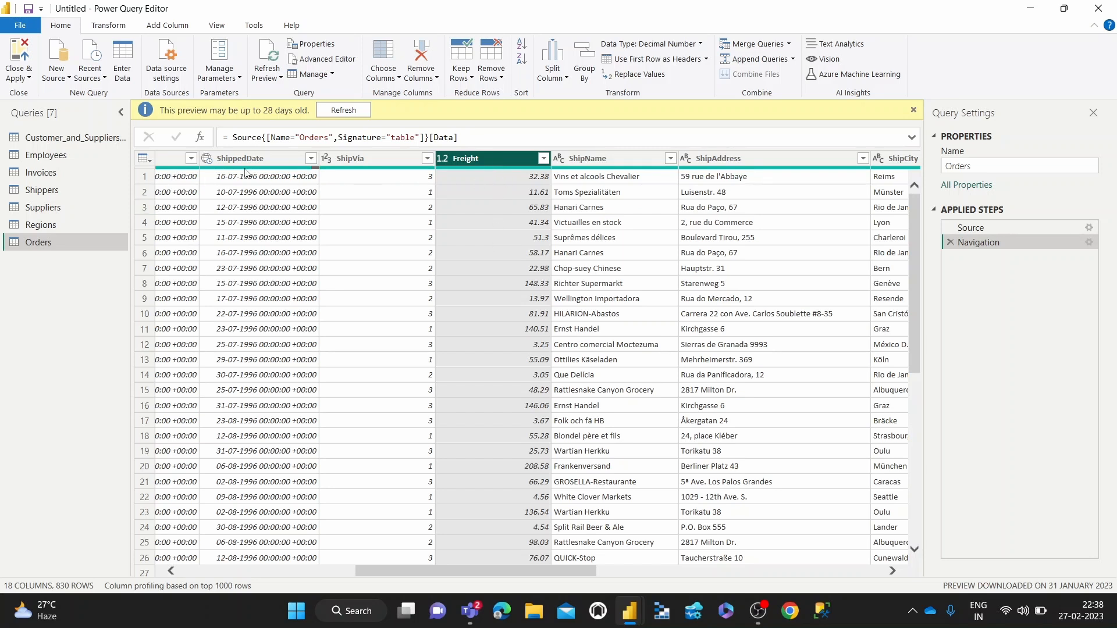
mouse_move(493, 182)
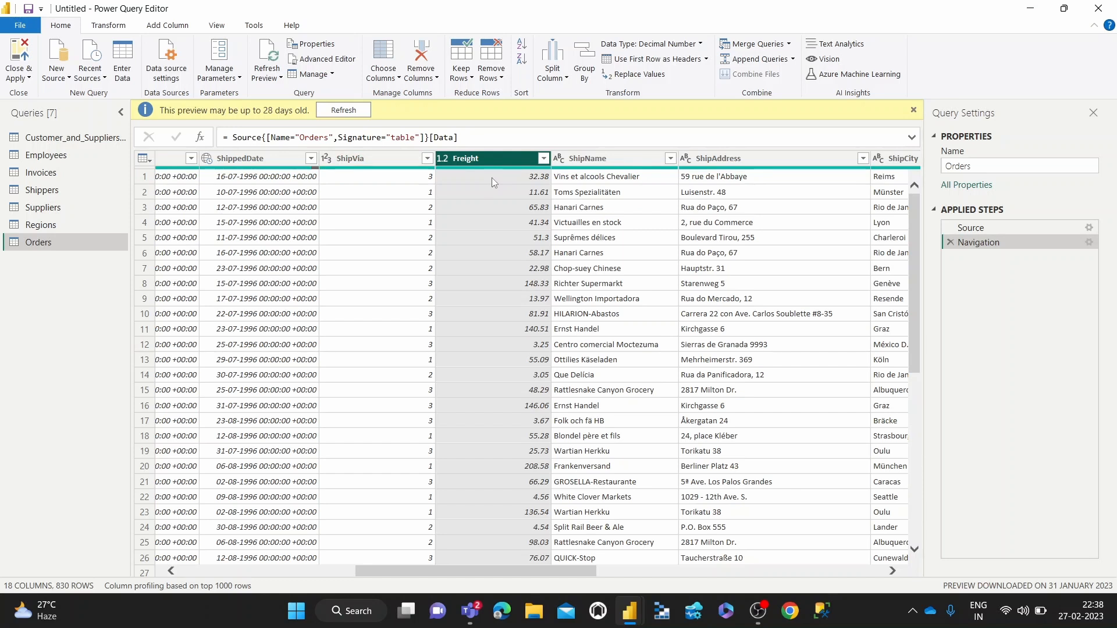
mouse_move(475, 201)
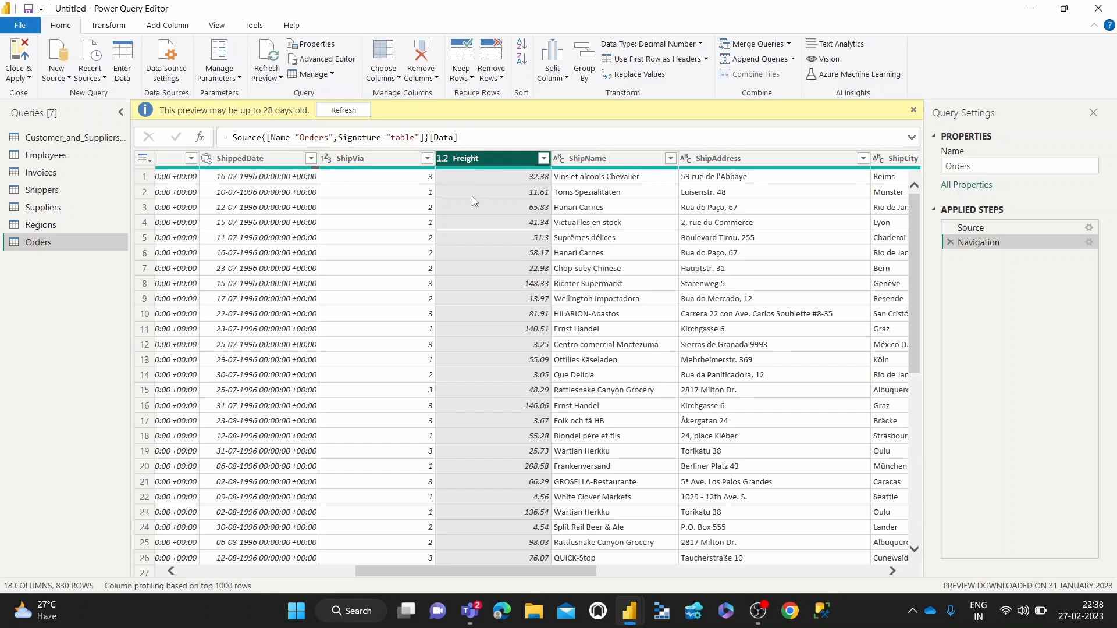
mouse_move(473, 414)
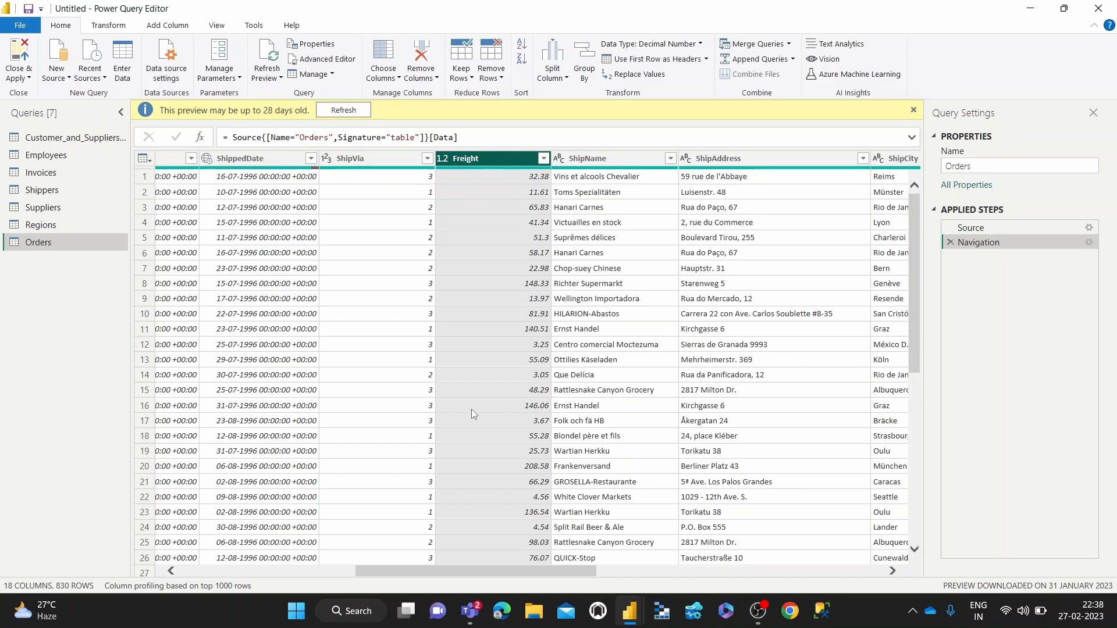
scroll(down, 3)
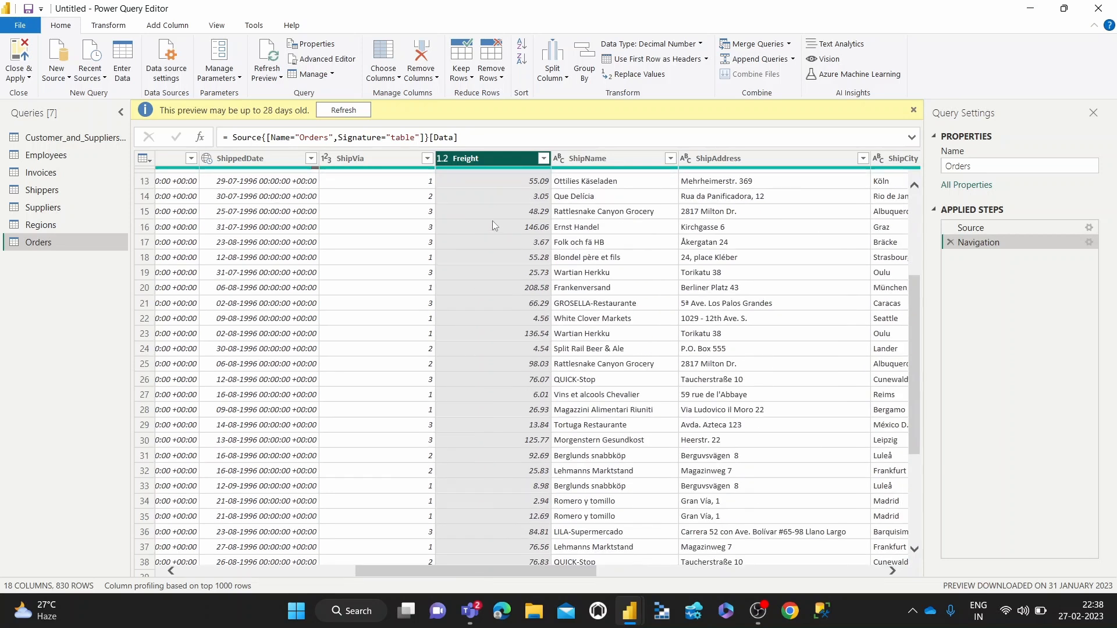
scroll(up, 3)
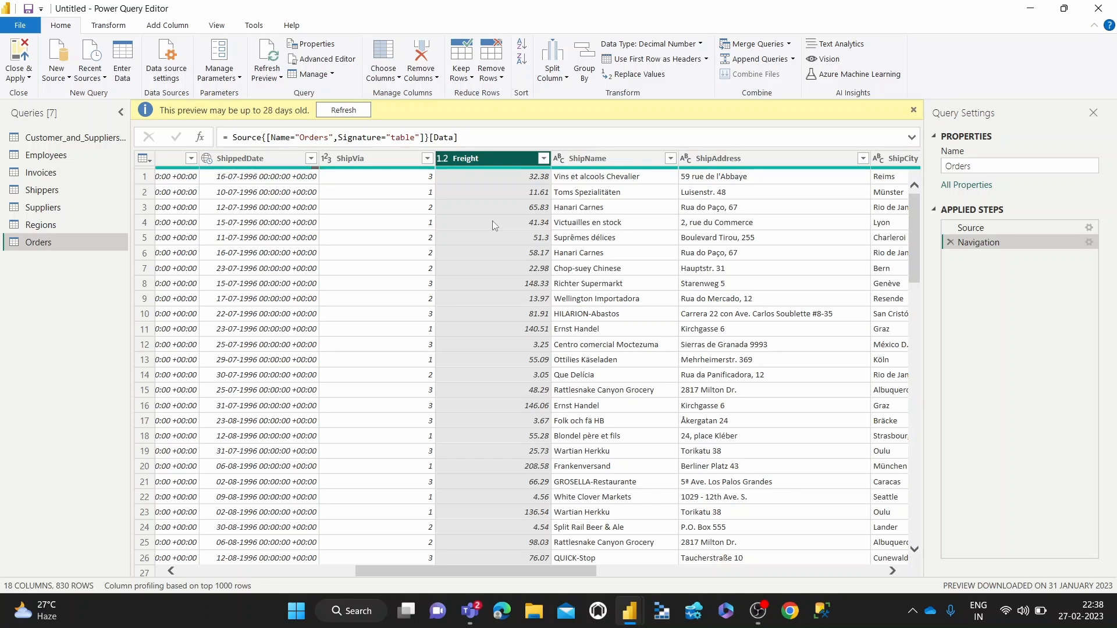
mouse_move(109, 25)
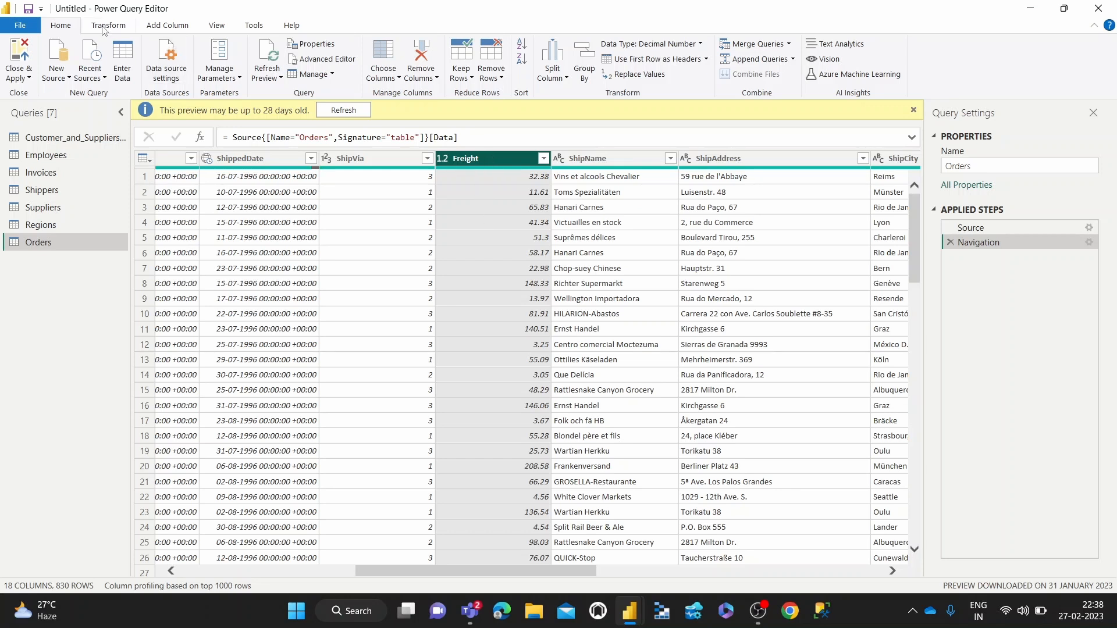
Apply Statistics > Sum to Freight, yielding the single value 64942.69 via List.Sum.
click(108, 25)
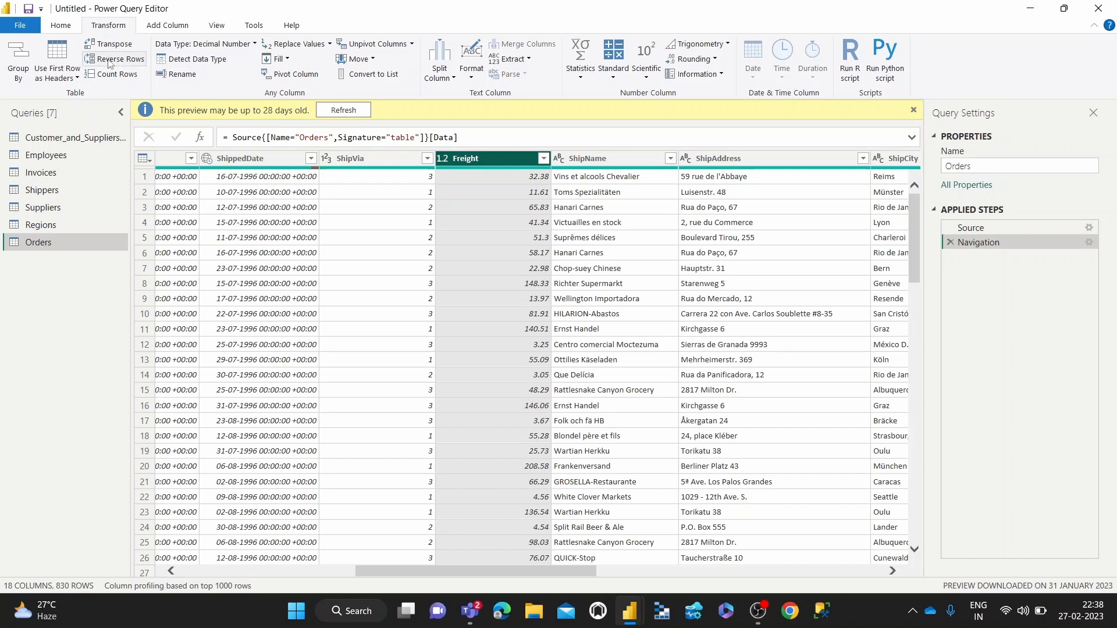
mouse_move(579, 53)
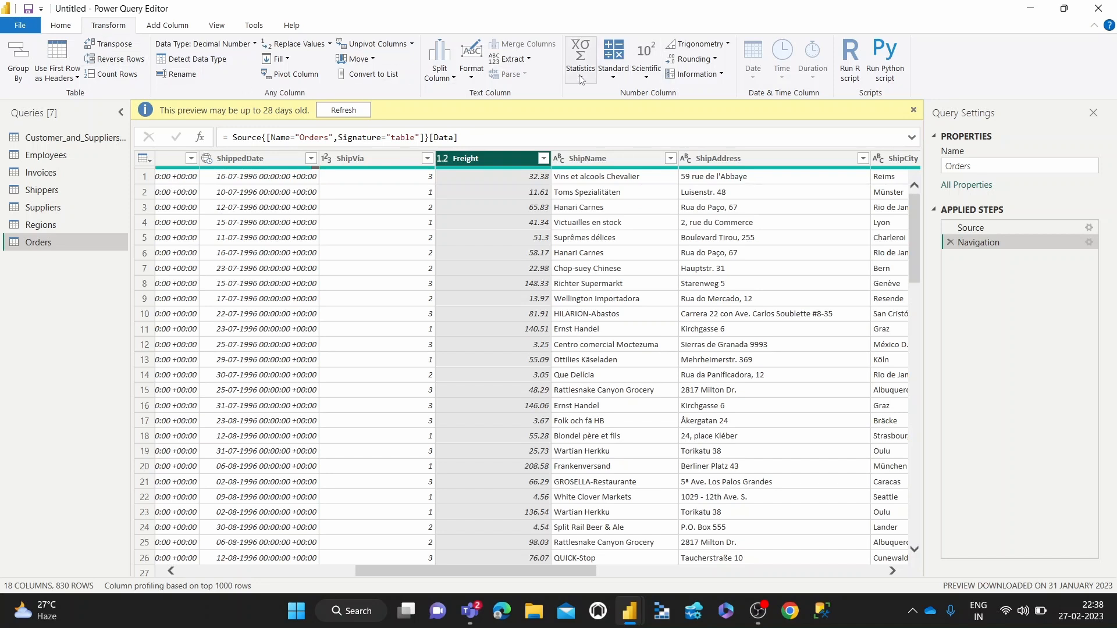
mouse_move(579, 64)
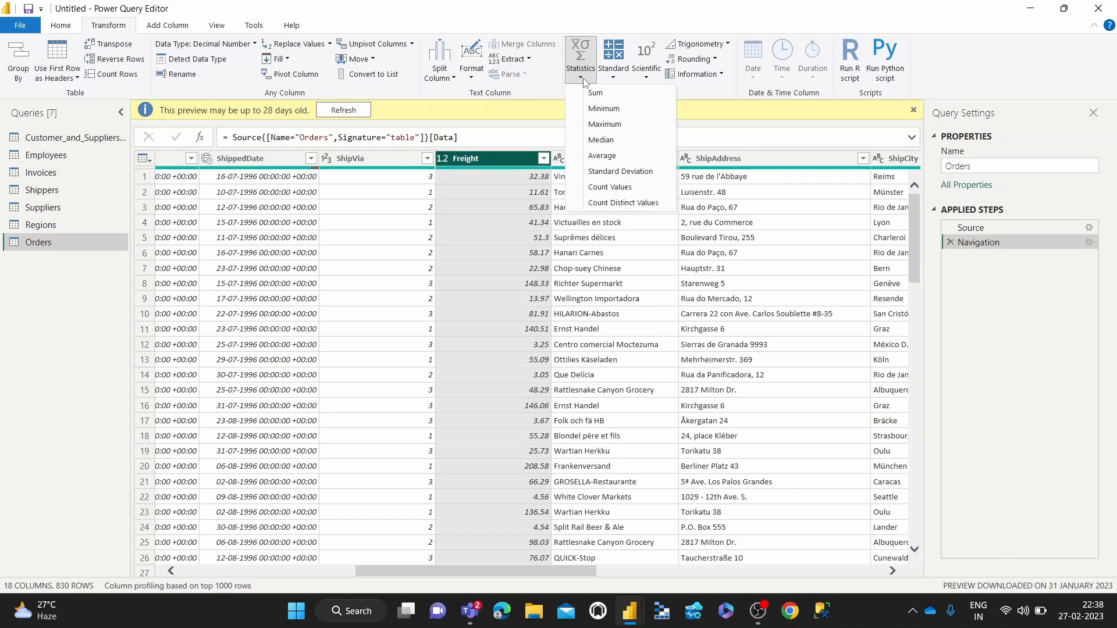
click(594, 93)
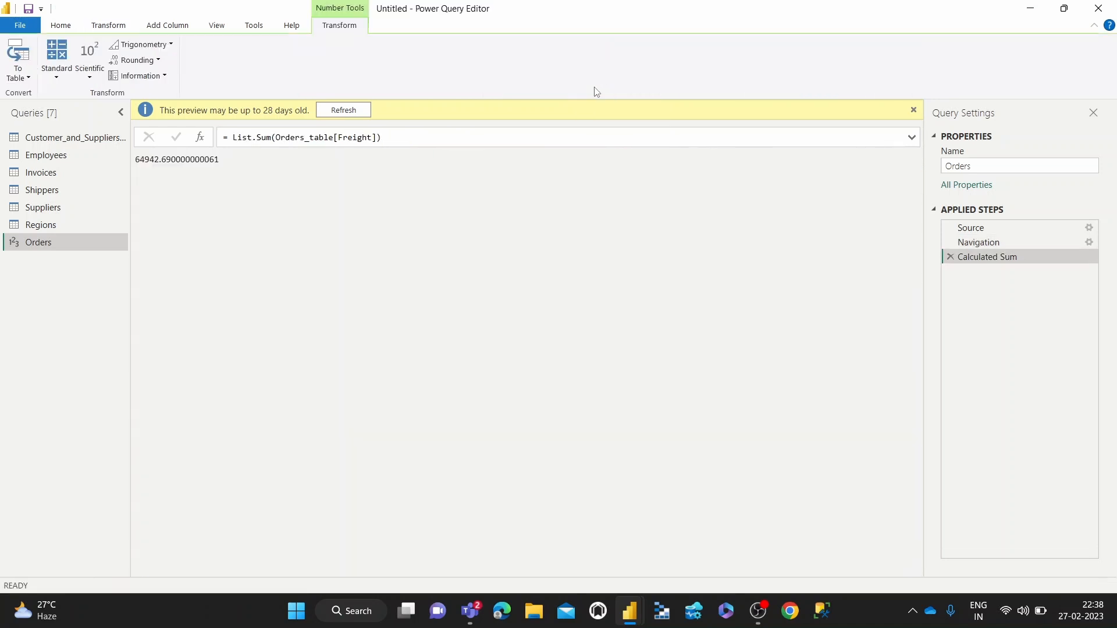
mouse_move(221, 163)
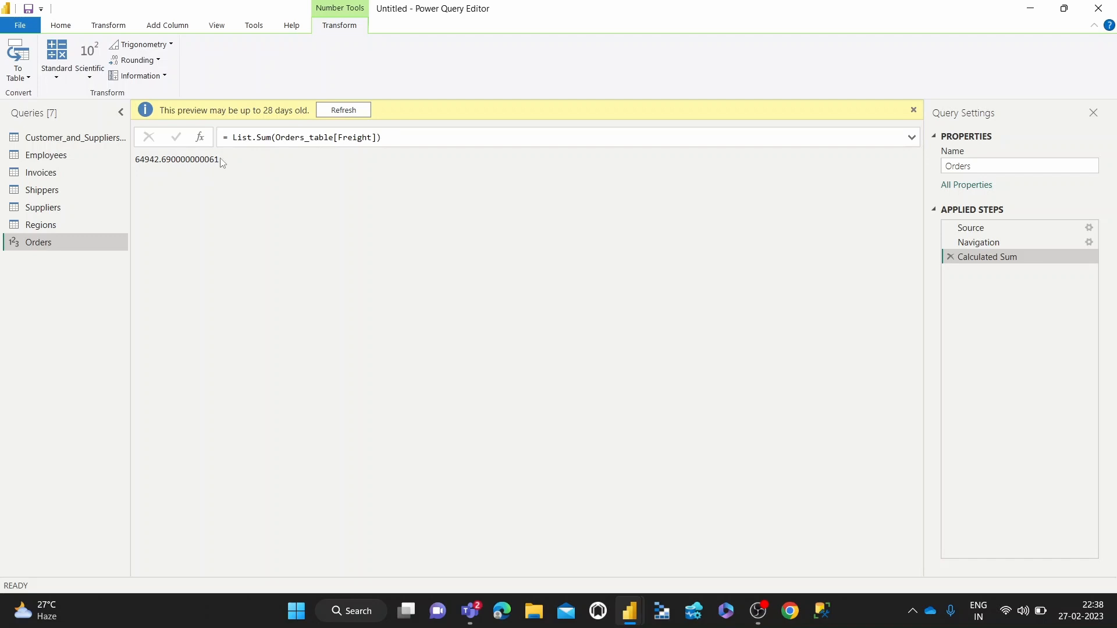
mouse_move(144, 155)
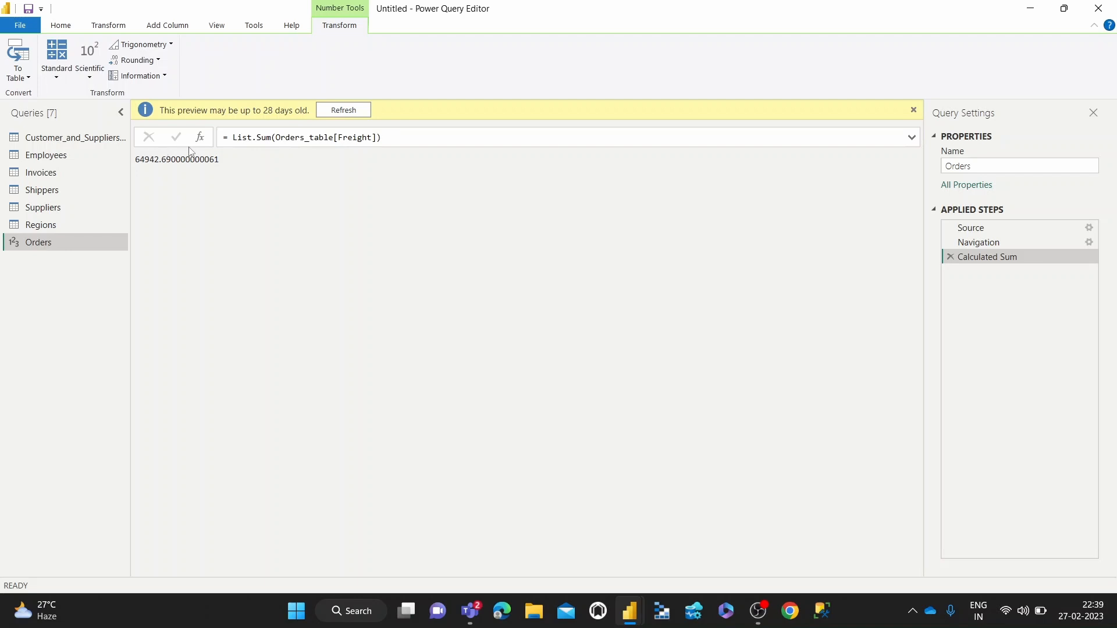
mouse_move(213, 155)
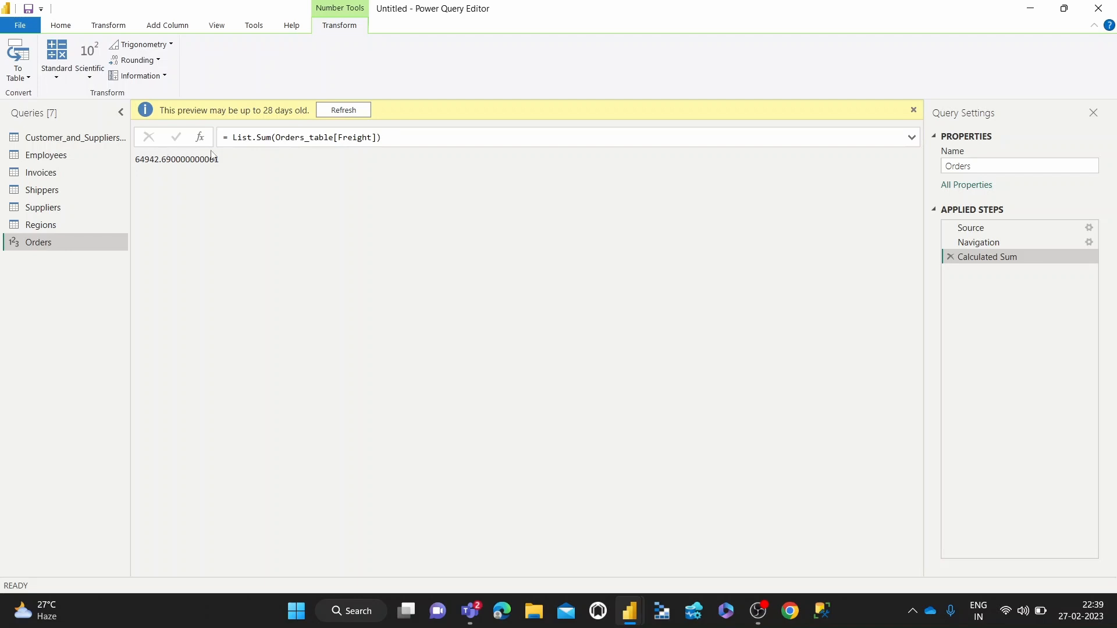